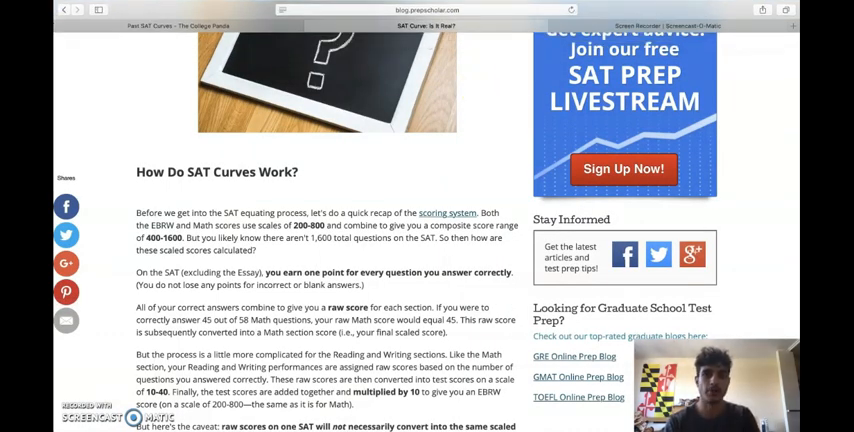
{"action": "mouse_move", "coordinate": [396, 116]}
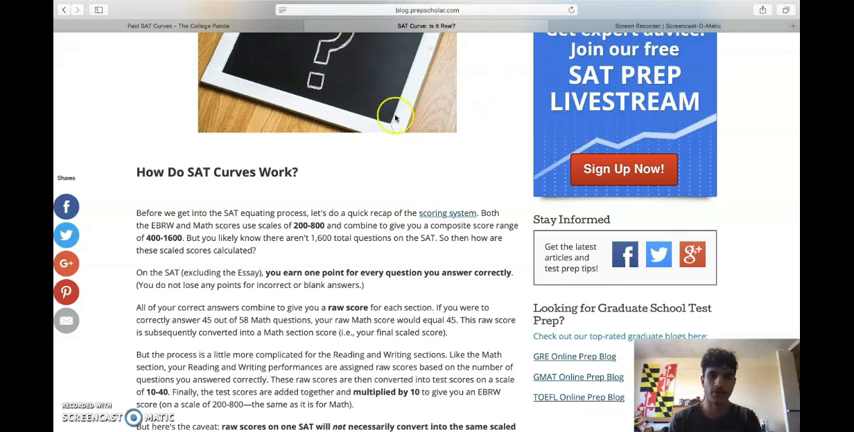
{"action": "mouse_move", "coordinate": [364, 148]}
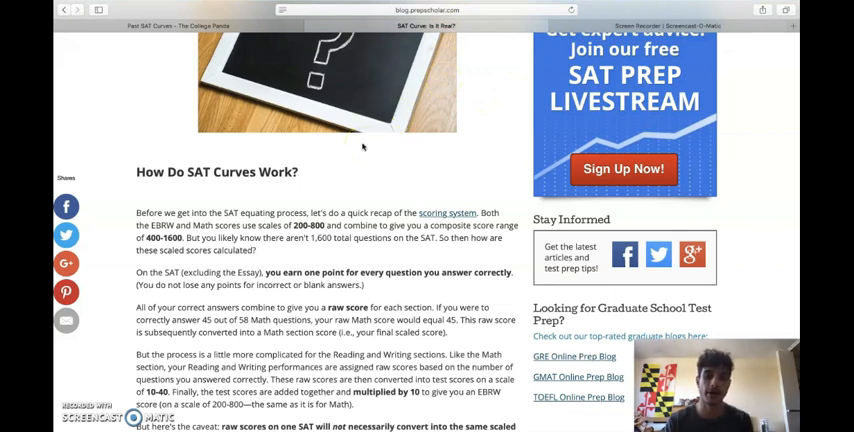
Scroll down to the bottom rows of the Practice Test #6 conversion chart (raw 44-58 → 660-800).
{"action": "scroll", "scroll_direction": "down", "scroll_amount": 3}
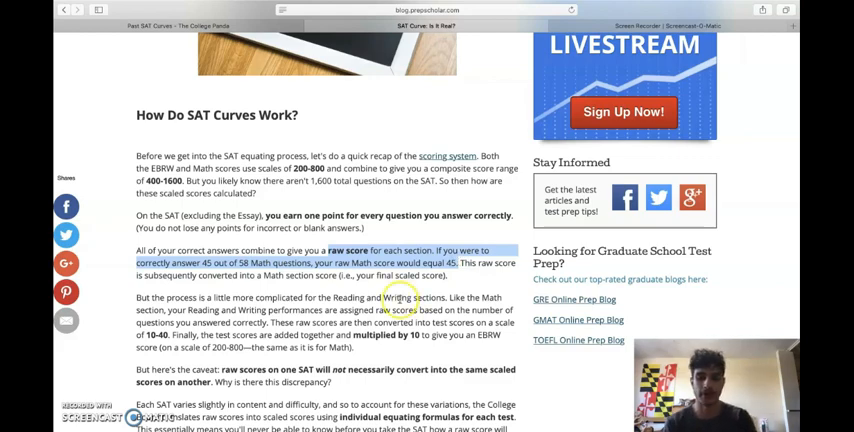
{"action": "scroll", "scroll_direction": "down", "scroll_amount": 3}
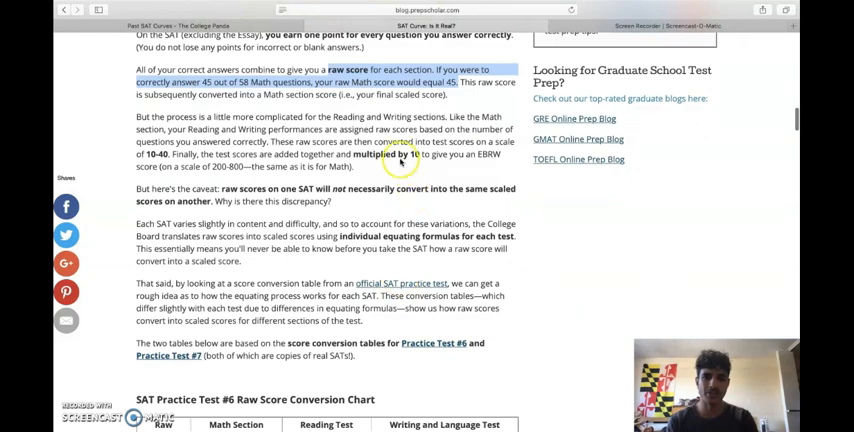
{"action": "scroll", "scroll_direction": "down", "scroll_amount": 3}
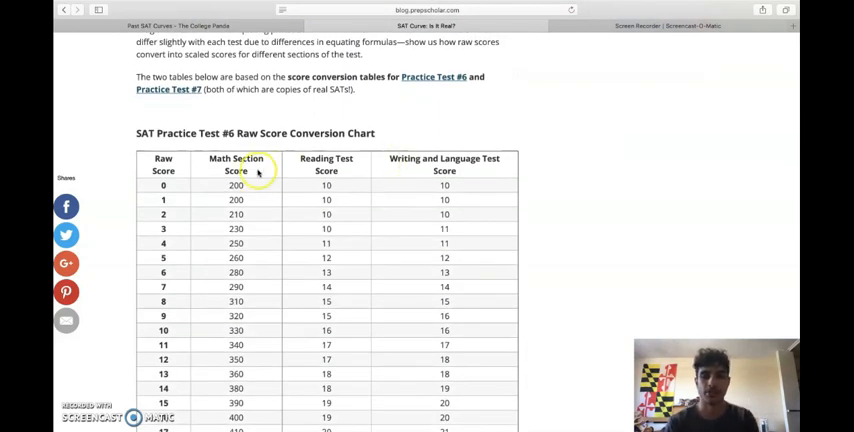
{"action": "scroll", "scroll_direction": "down", "scroll_amount": 3}
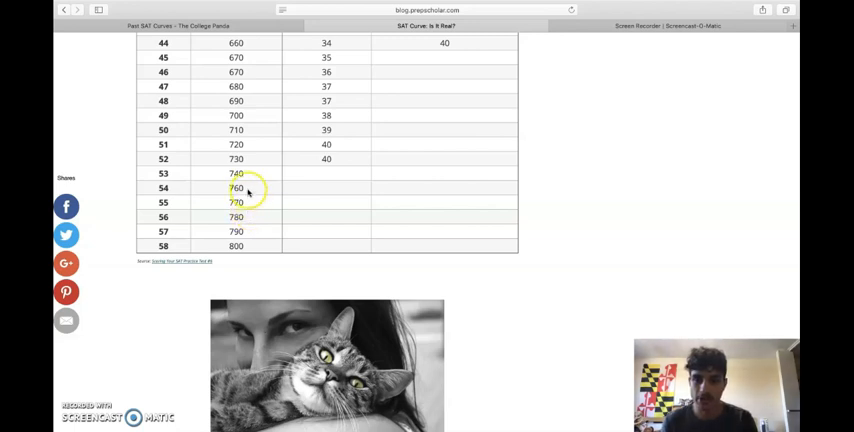
{"action": "left_click", "coordinate": [236, 122]}
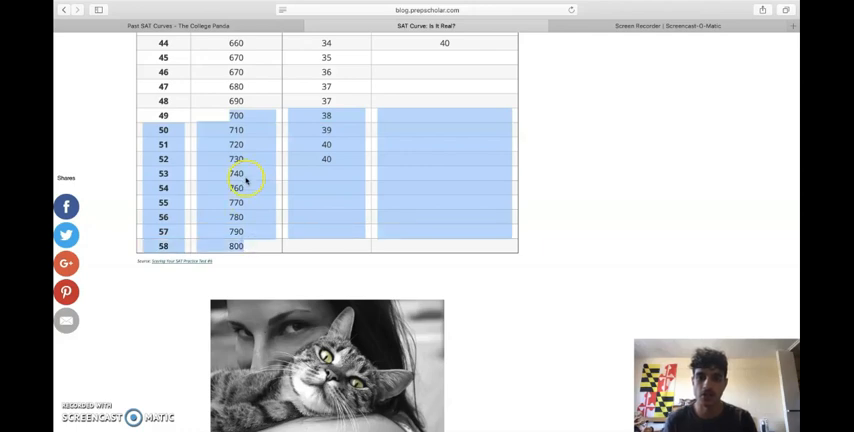
{"action": "mouse_move", "coordinate": [244, 180]}
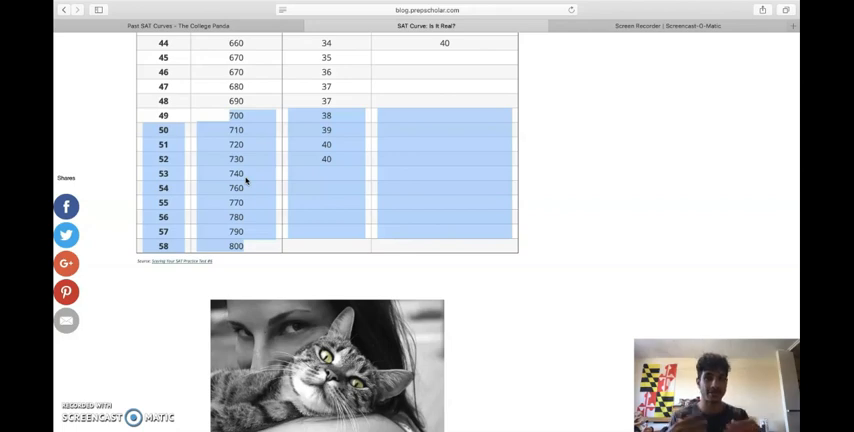
{"action": "left_click", "coordinate": [244, 180]}
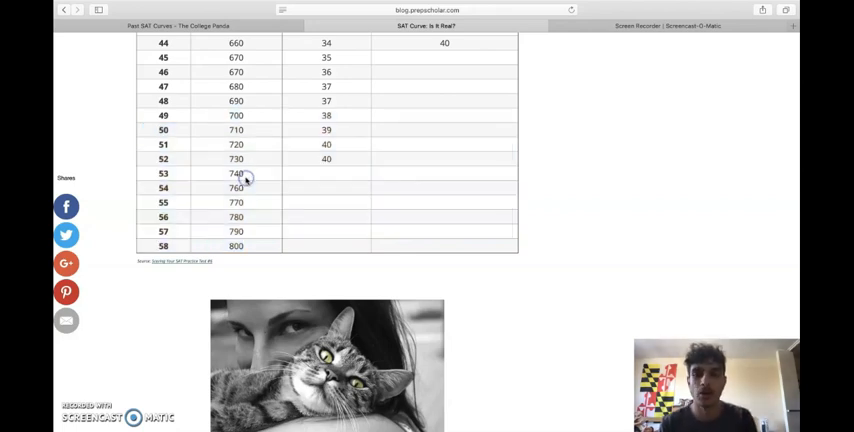
{"action": "left_click", "coordinate": [238, 172]}
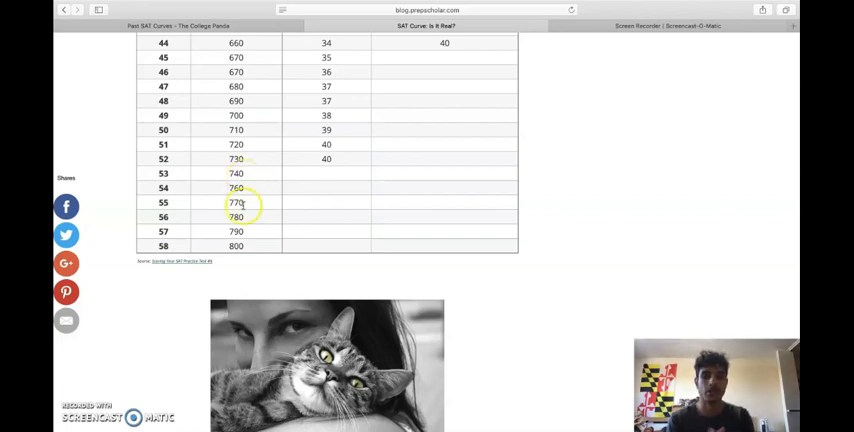
{"action": "mouse_move", "coordinate": [240, 244]}
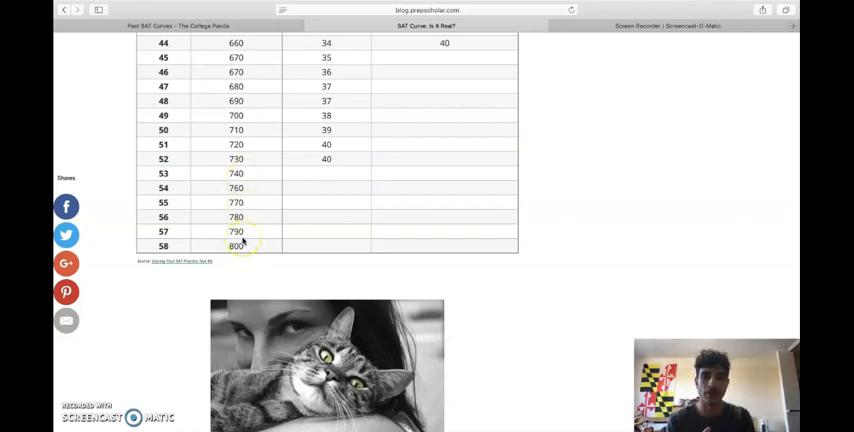
{"action": "mouse_move", "coordinate": [252, 168]}
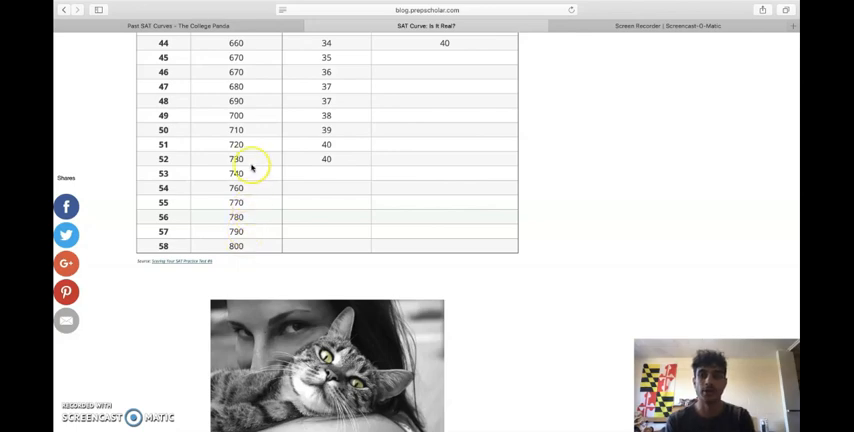
{"action": "scroll", "scroll_direction": "up", "scroll_amount": 3}
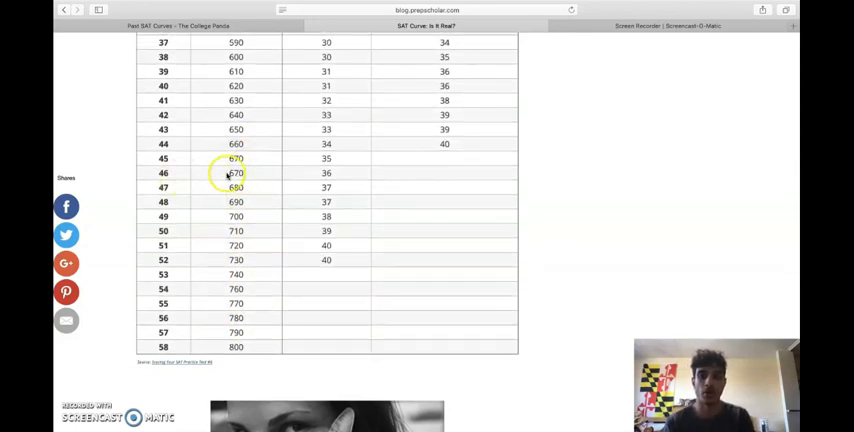
{"action": "scroll", "scroll_direction": "up", "scroll_amount": 3}
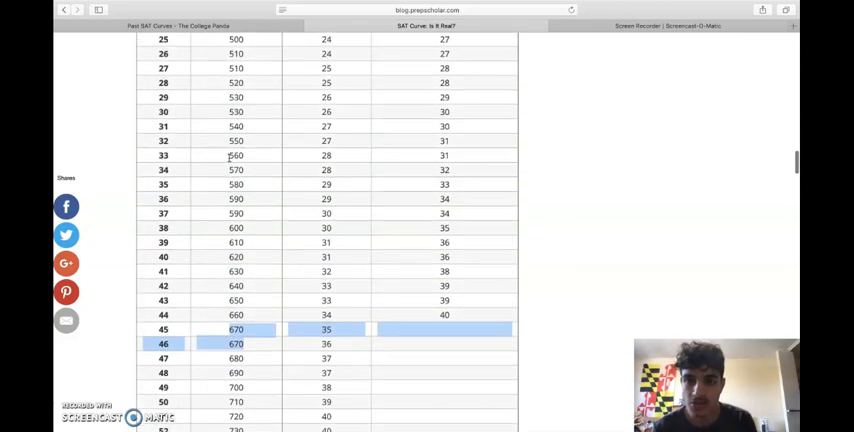
{"action": "scroll", "scroll_direction": "up", "scroll_amount": 3}
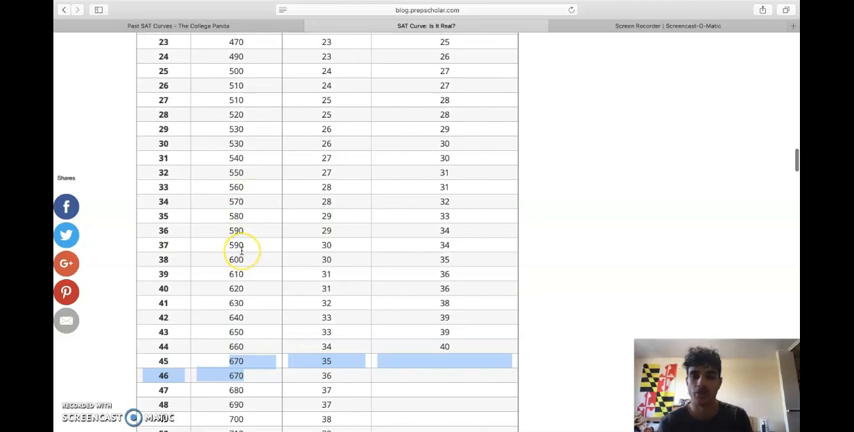
{"action": "scroll", "scroll_direction": "up", "scroll_amount": 3}
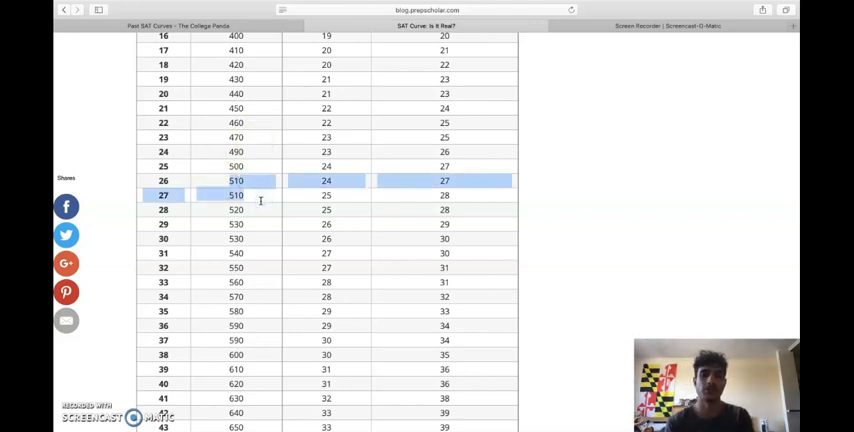
{"action": "left_click", "coordinate": [250, 238]}
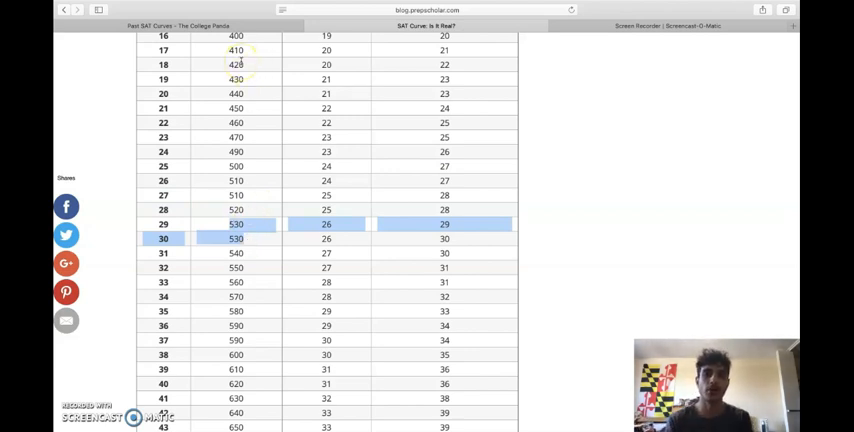
{"action": "scroll", "scroll_direction": "down", "scroll_amount": 3}
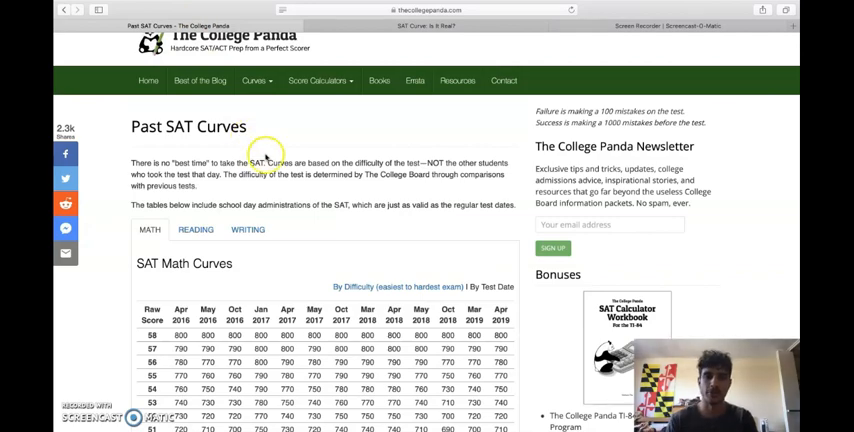
Scroll down the Past SAT Curves page to the SAT Math Curves table by test date.
{"action": "scroll", "scroll_direction": "down", "scroll_amount": 3}
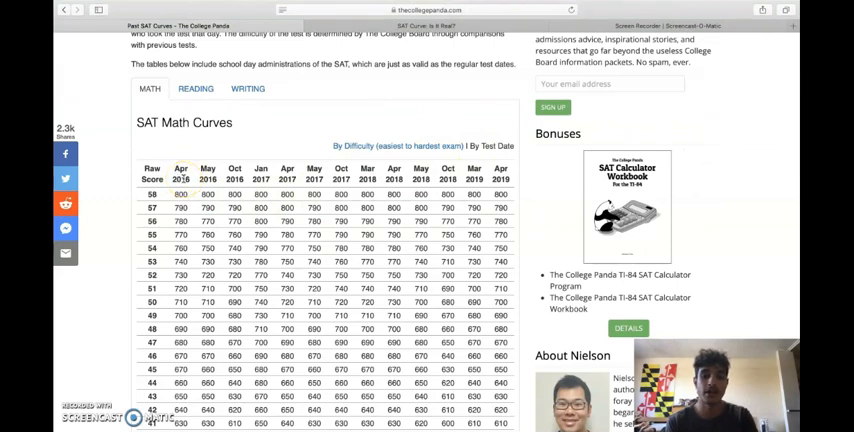
{"action": "scroll", "scroll_direction": "down", "scroll_amount": 3}
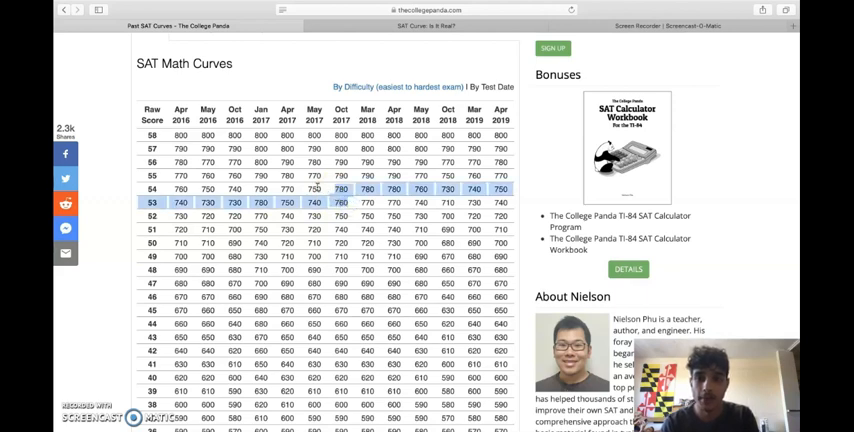
{"action": "mouse_move", "coordinate": [324, 200]}
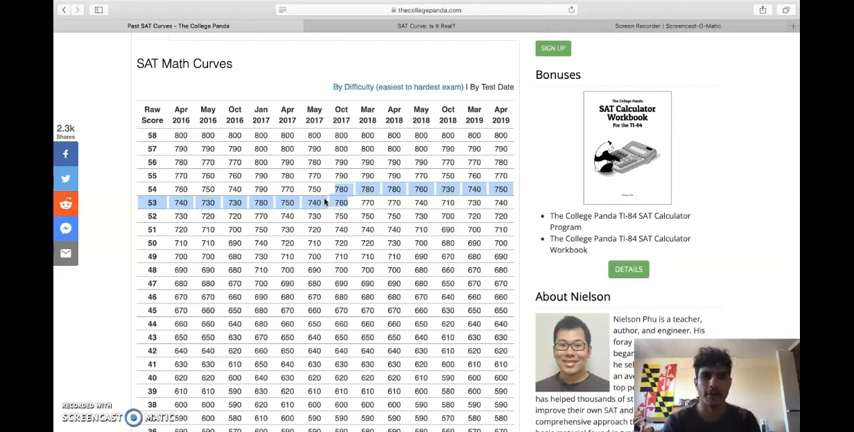
{"action": "mouse_move", "coordinate": [452, 202]}
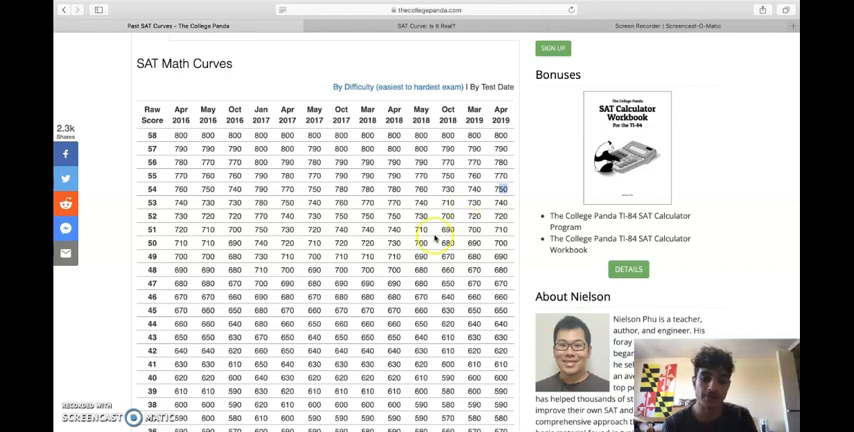
{"action": "scroll", "scroll_direction": "down", "scroll_amount": 3}
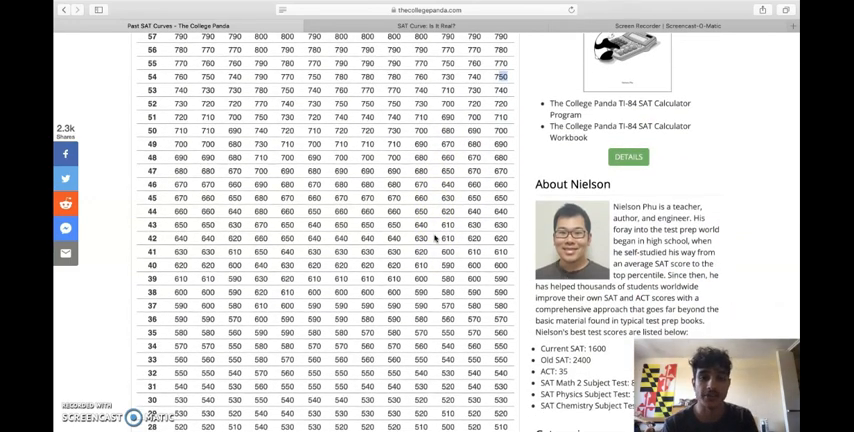
{"action": "scroll", "scroll_direction": "up", "scroll_amount": 3}
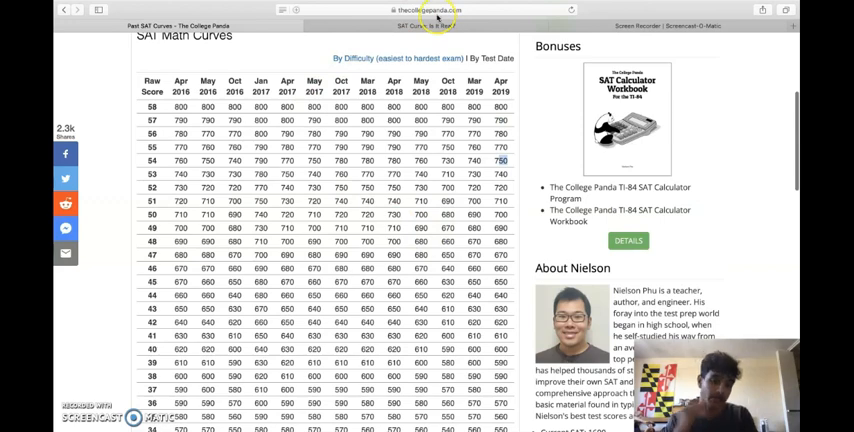